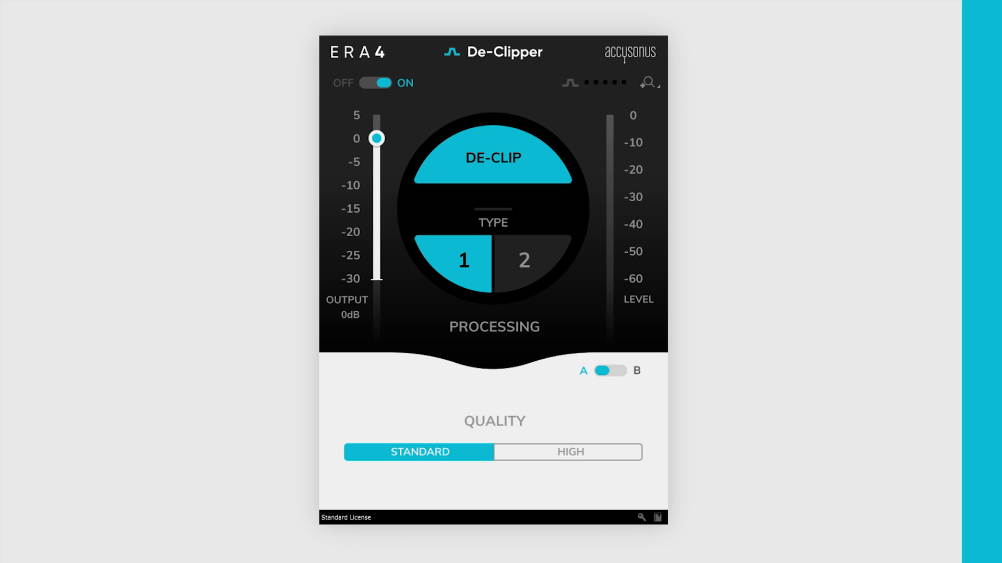
Re-enable the De-Clipper via its OFF/ON power switch, keeping Type 1 with Standard quality
{"action": "left_click", "coordinate": [378, 82]}
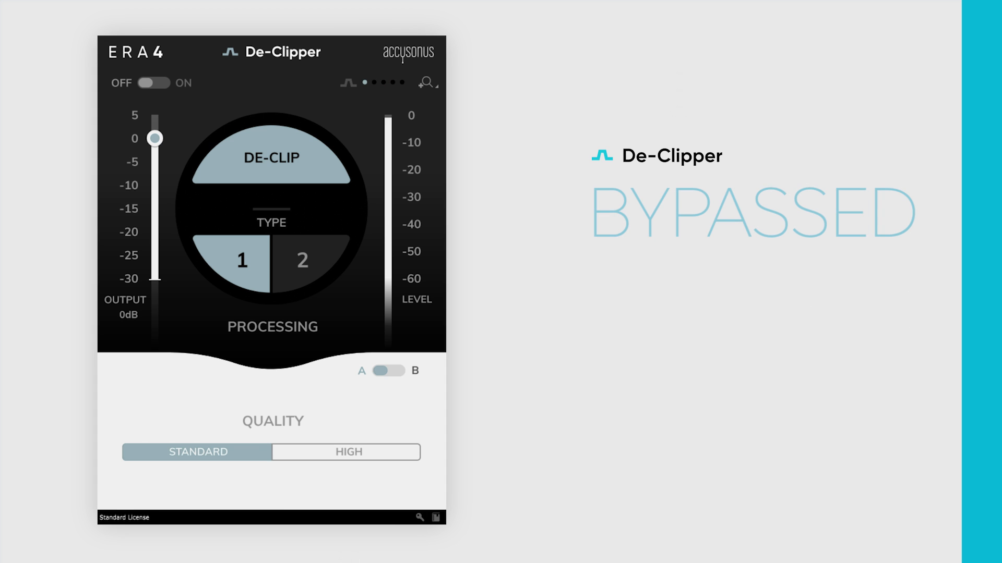
{"action": "left_click", "coordinate": [151, 83]}
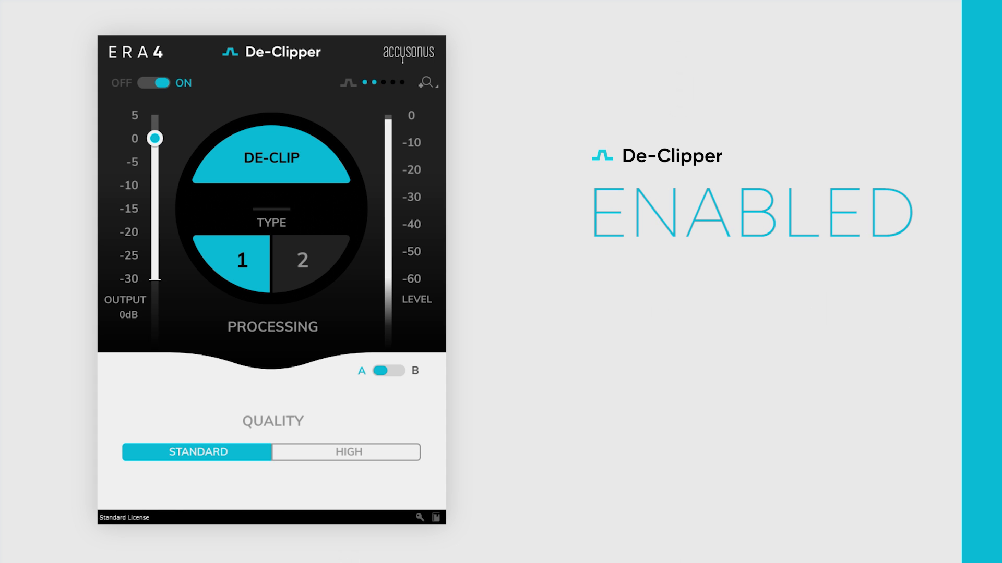